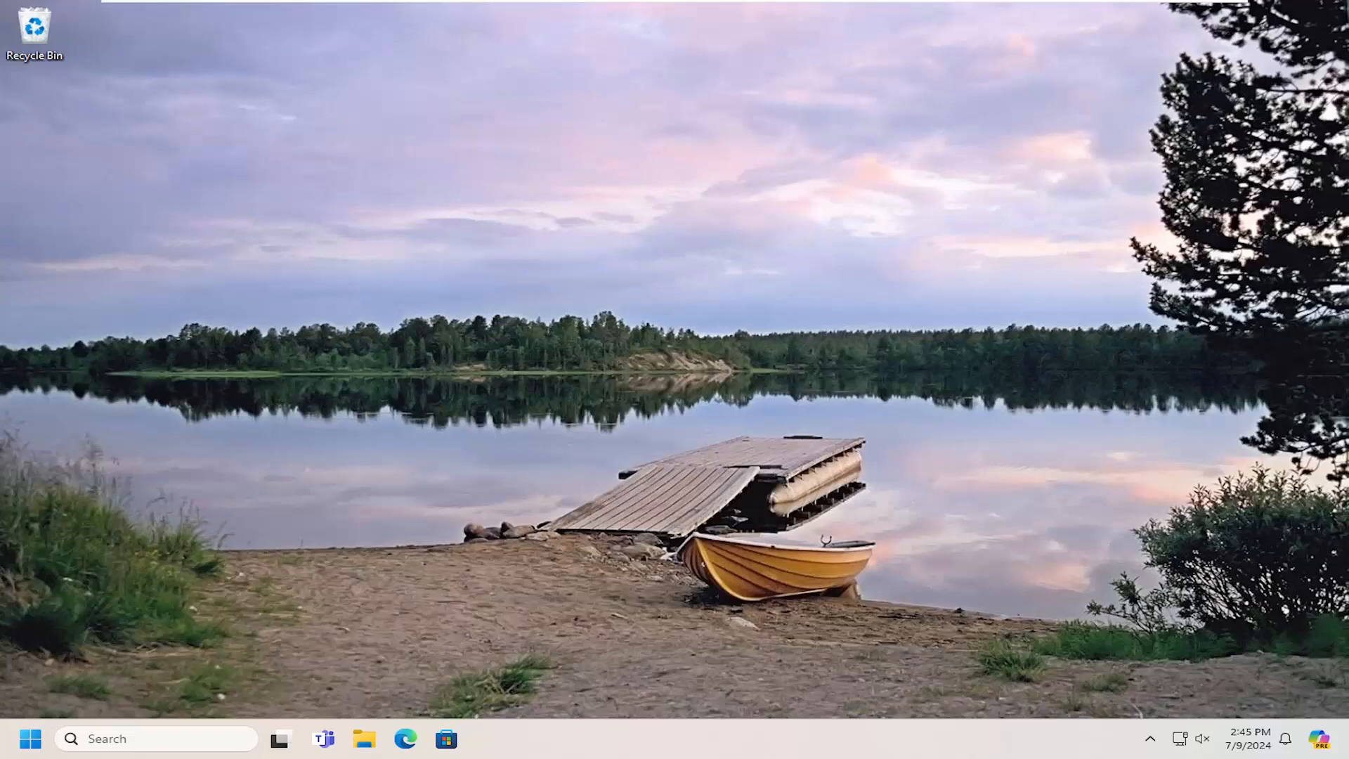
mouse_move(768, 487)
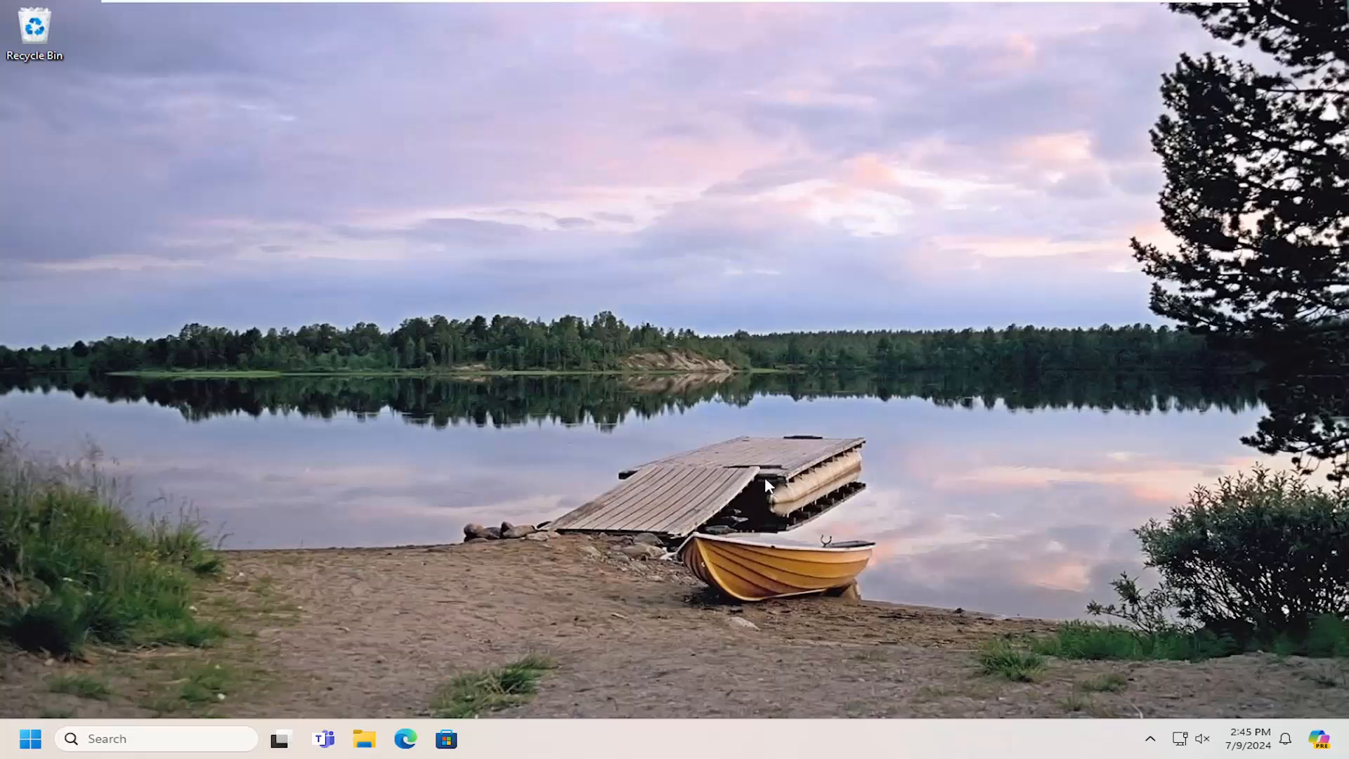
mouse_move(151, 757)
type("s")
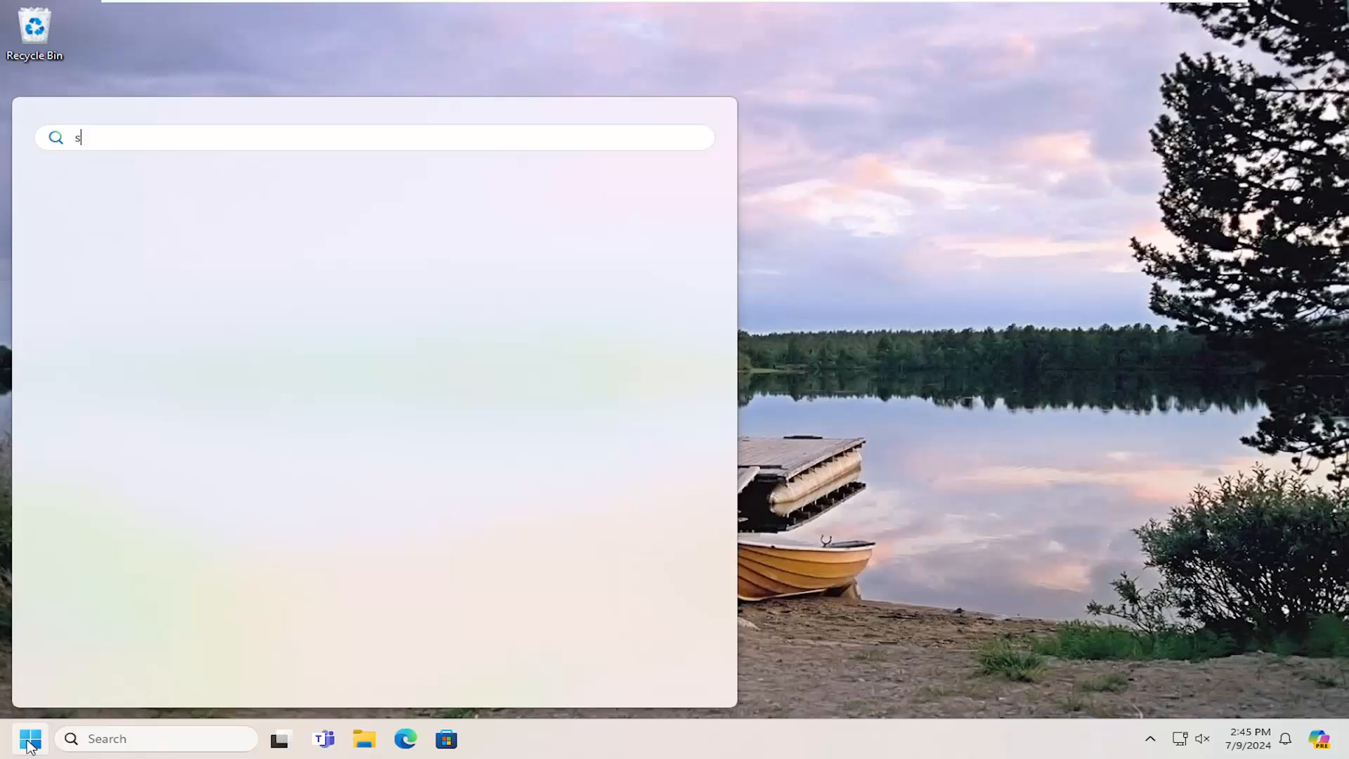
Search 'services' from Start and launch the Services console
type("ervices")
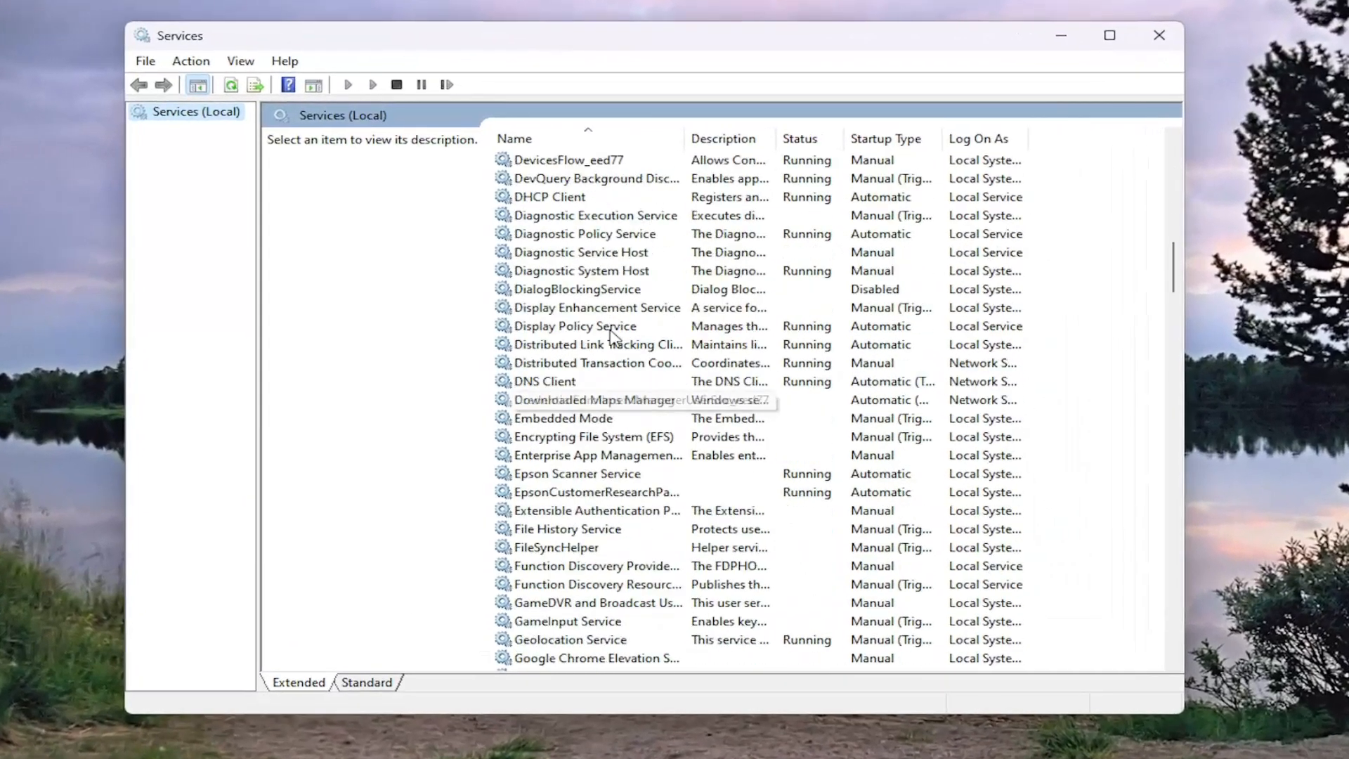
Scroll to the GoogleUpdater entries and select the GoogleUpdater InternalService 127.0.6490.0
scroll("down", 3)
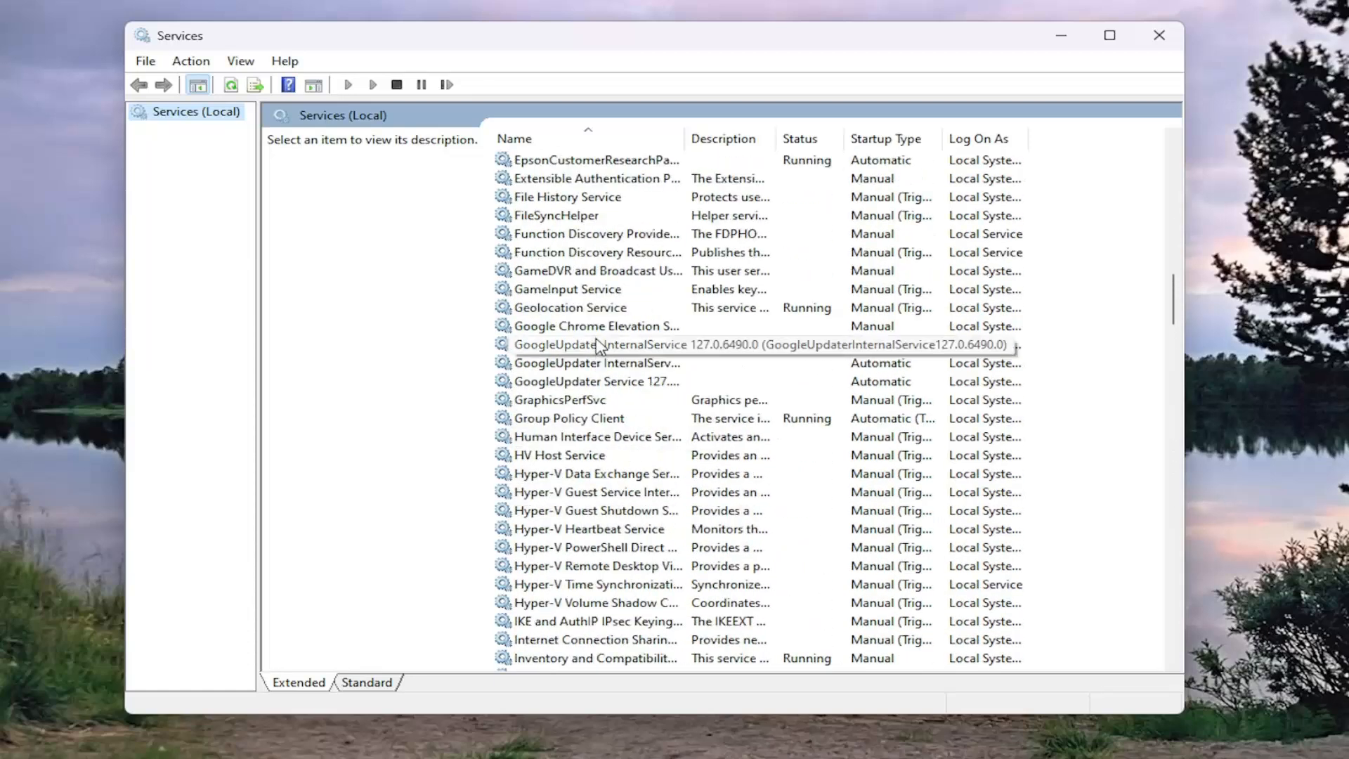
left_click(603, 381)
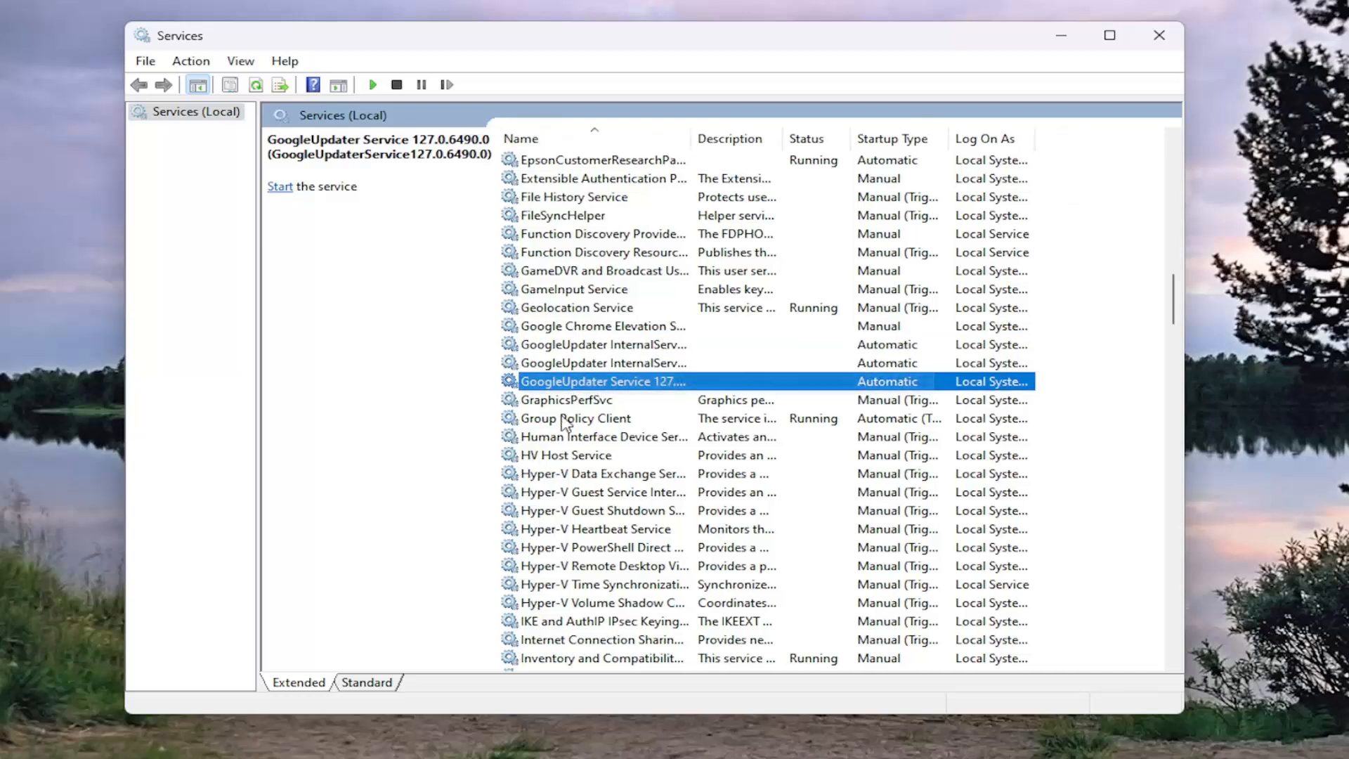
left_click(652, 344)
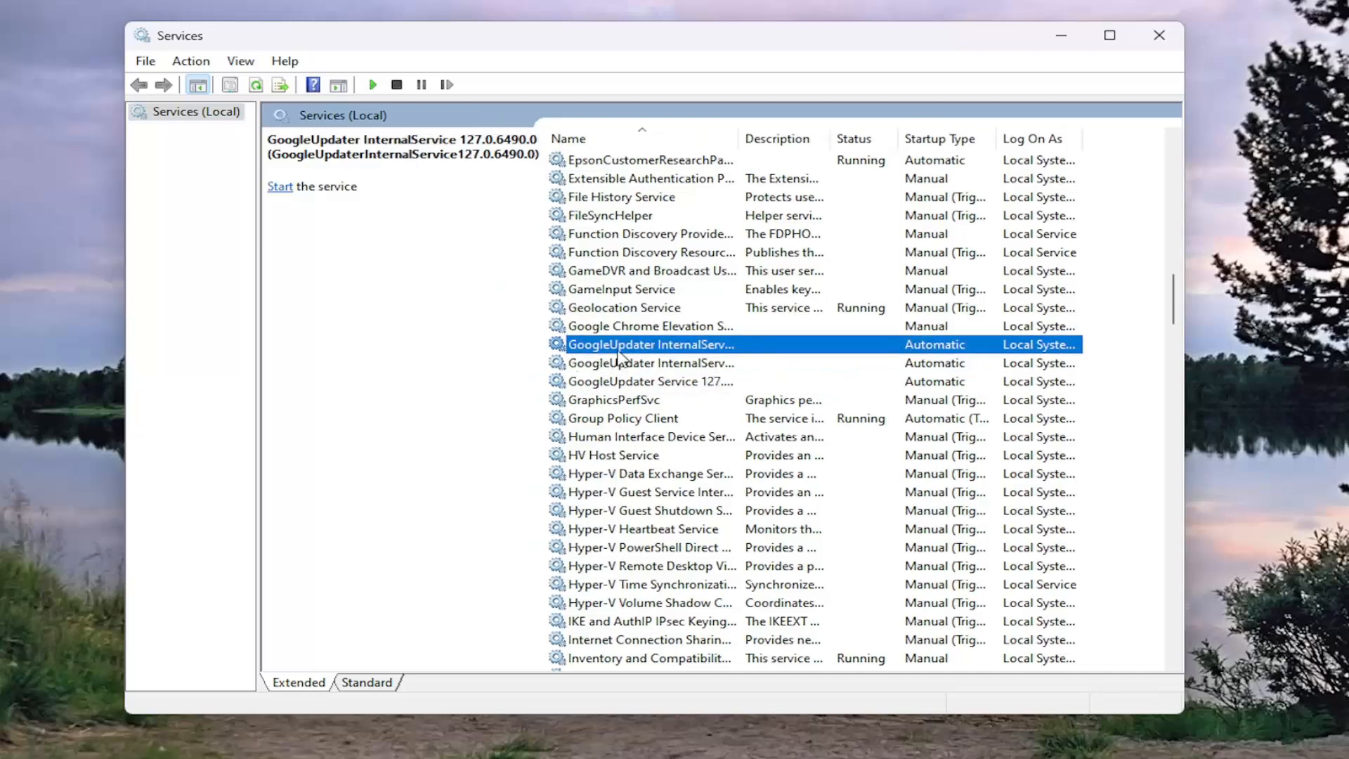
Start GoogleUpdater InternalService 127.0.6490.0 and 128.0.6537.0 from their Properties so they show Running
double_click(652, 345)
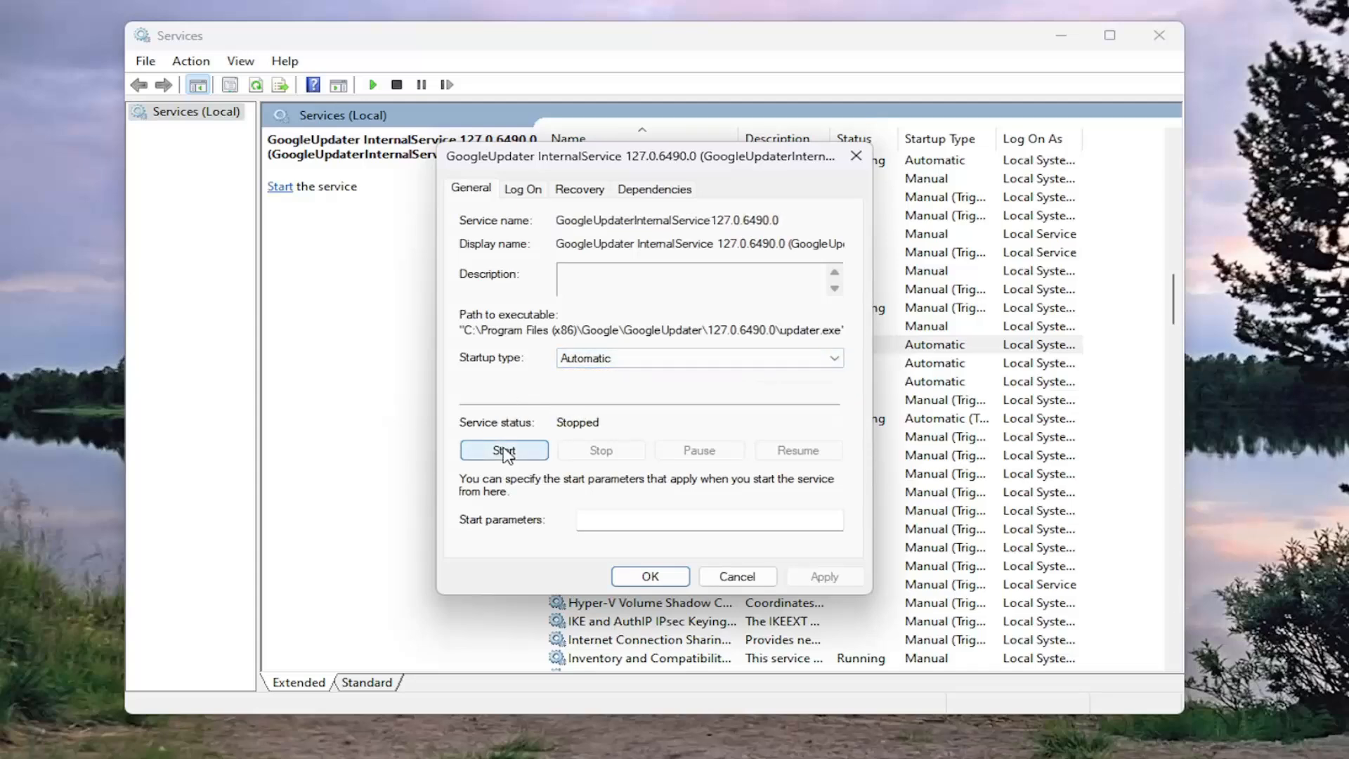
left_click(503, 450)
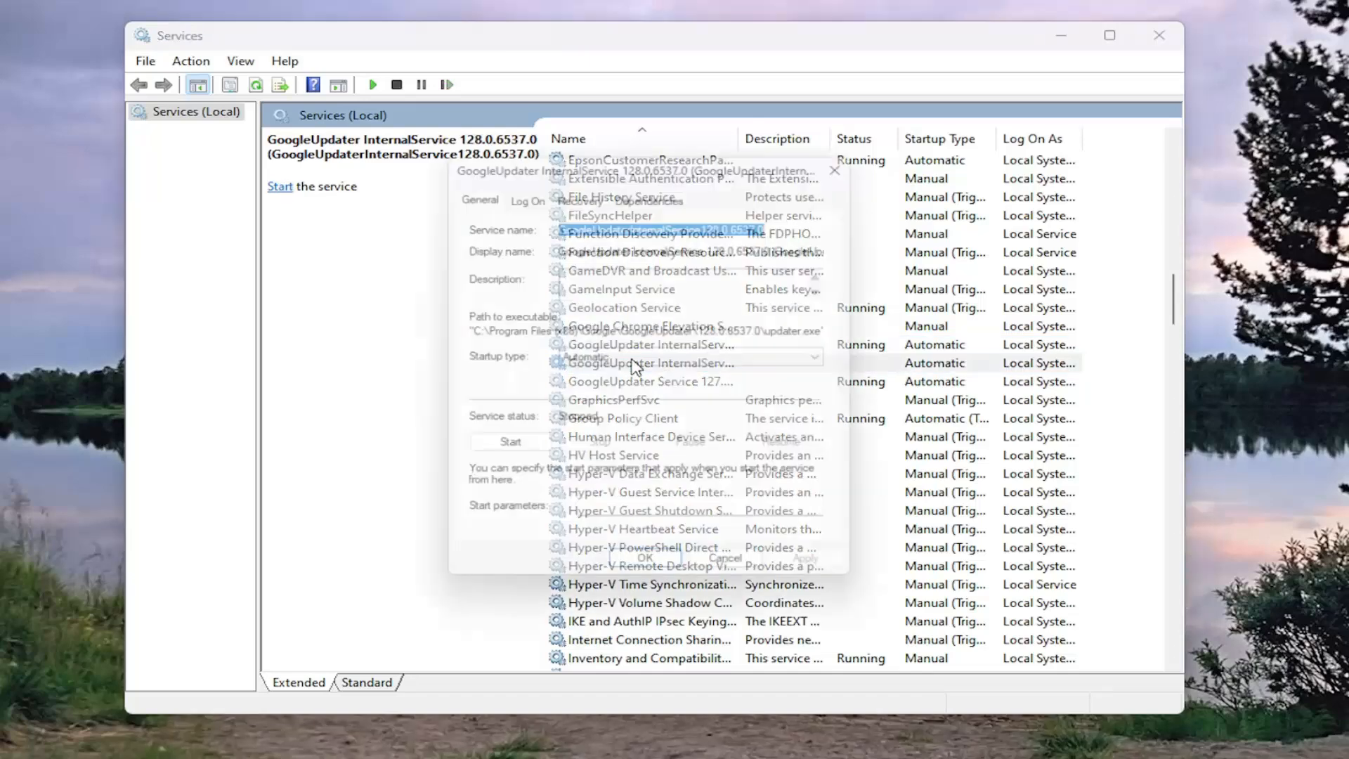
left_click(509, 440)
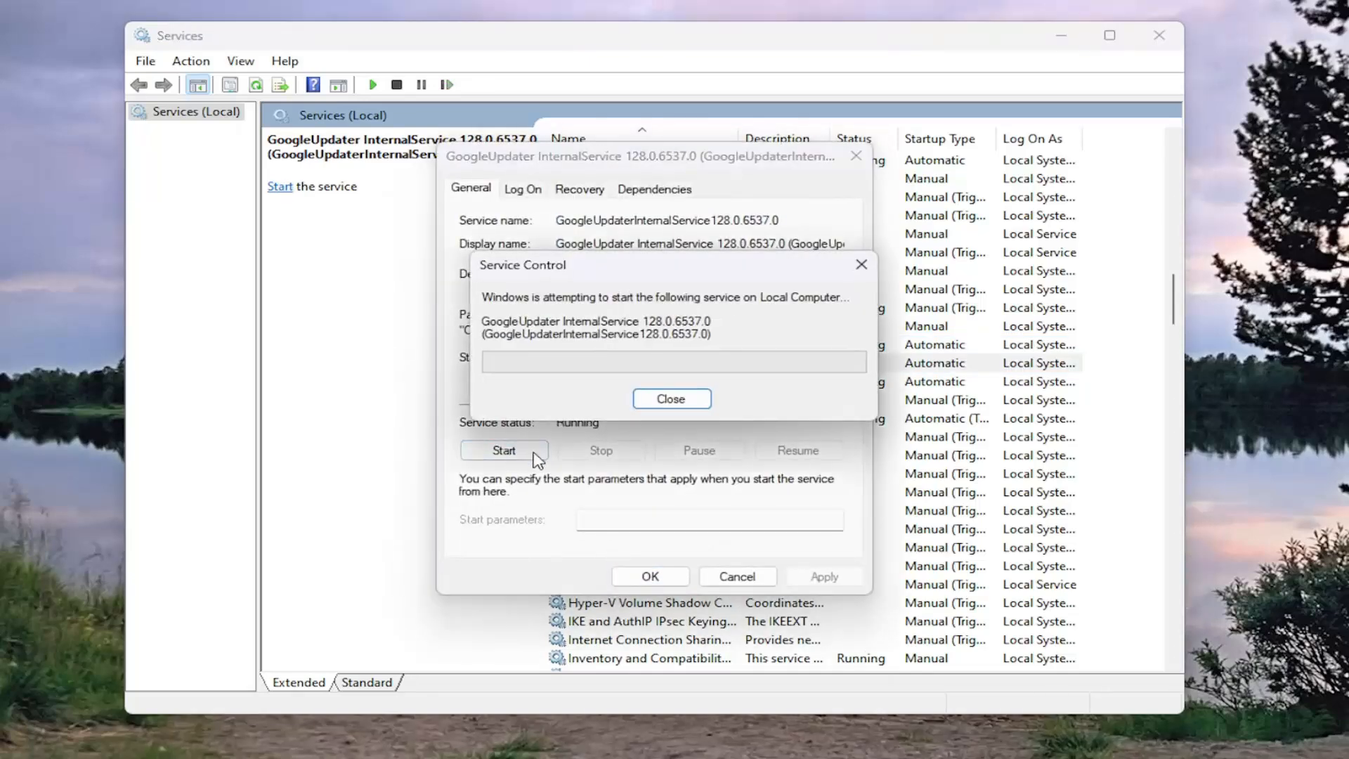
left_click(671, 397)
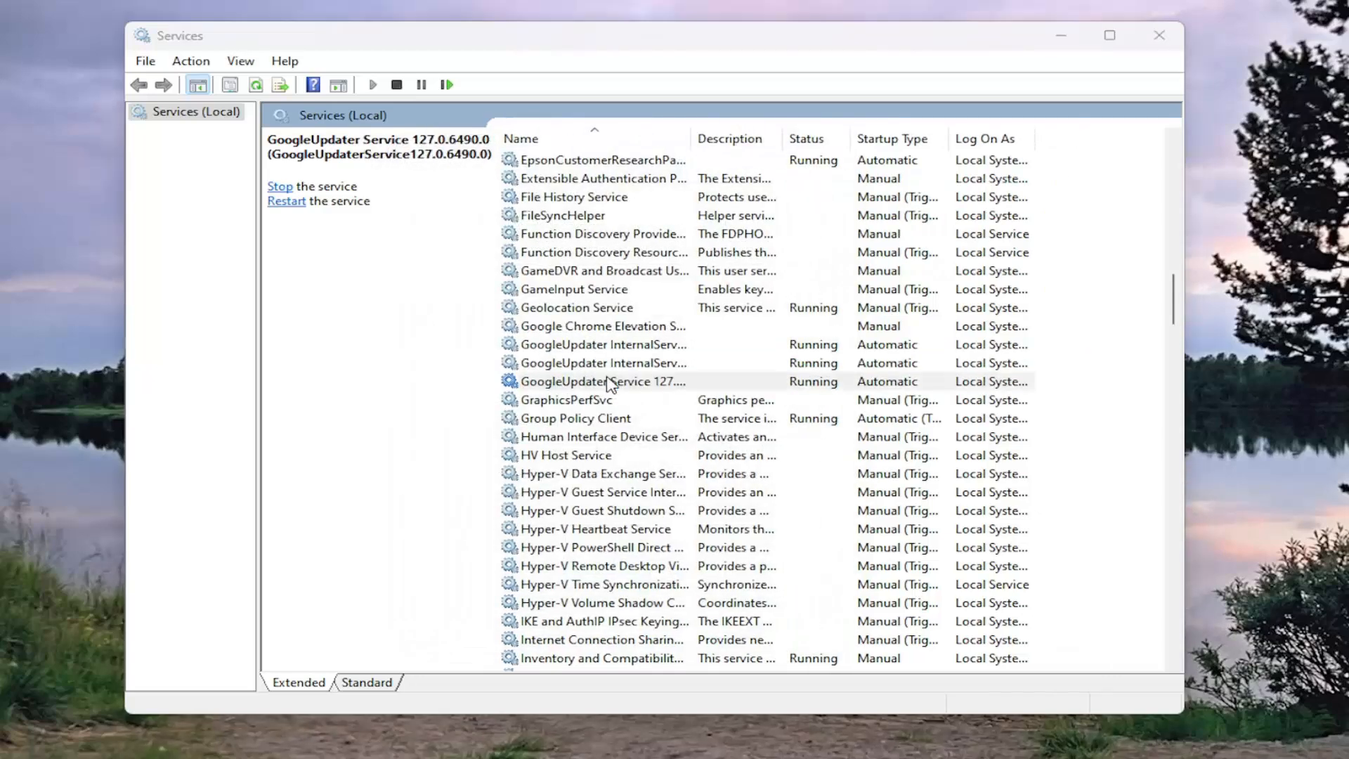
double_click(603, 381)
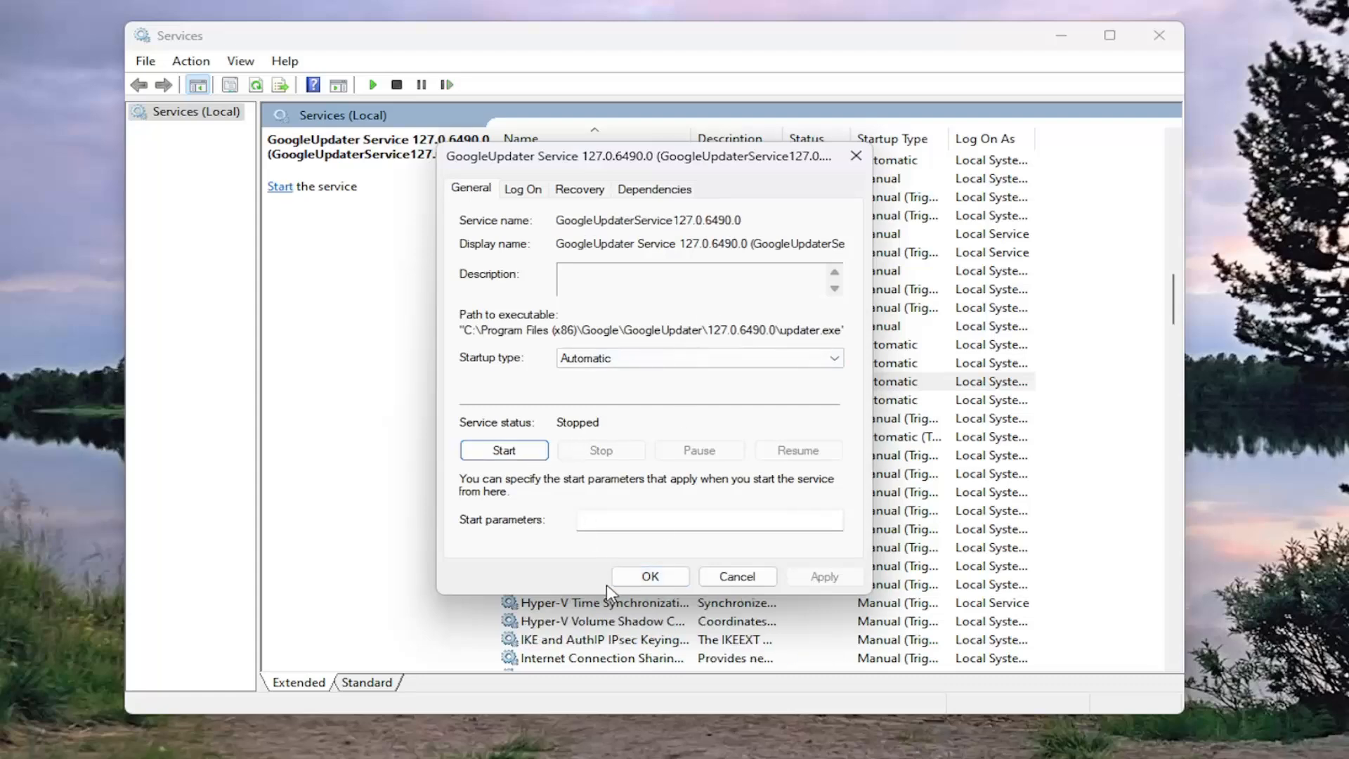
left_click(735, 577)
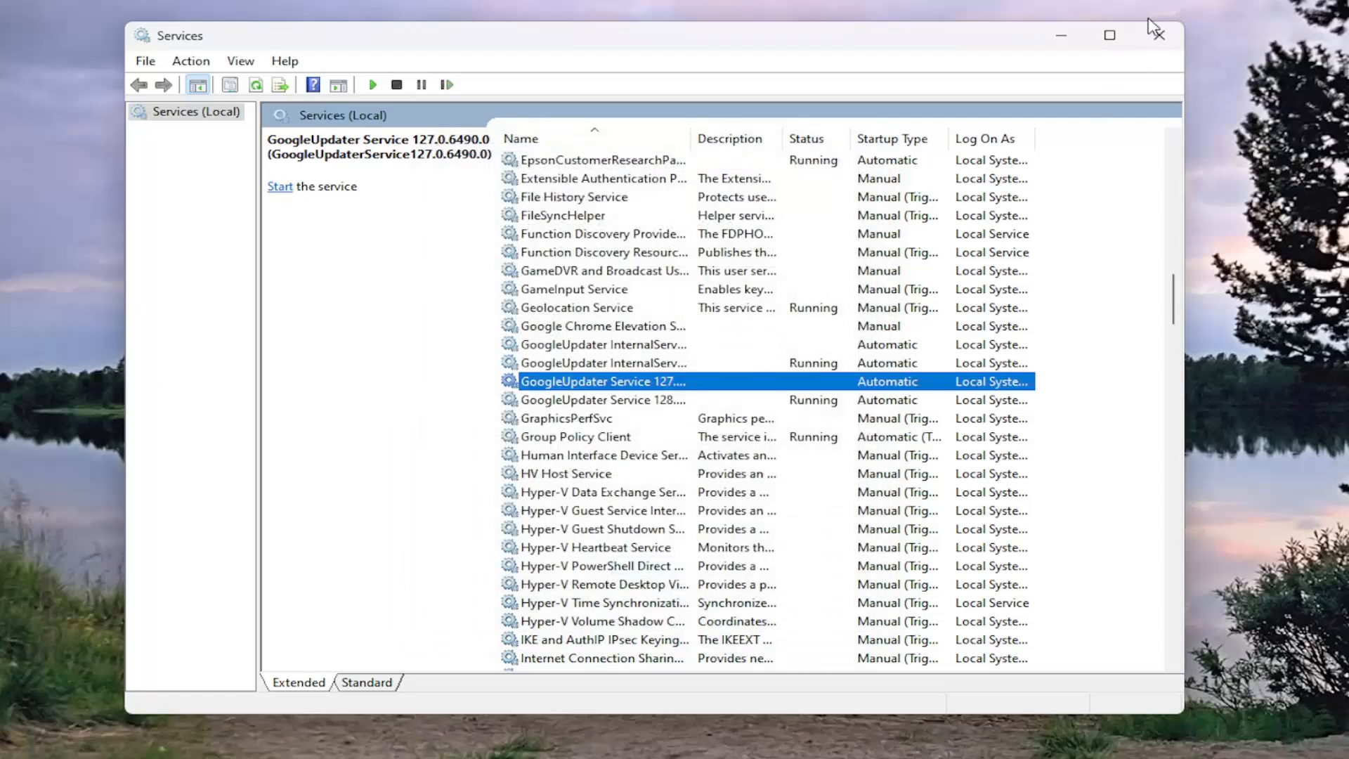